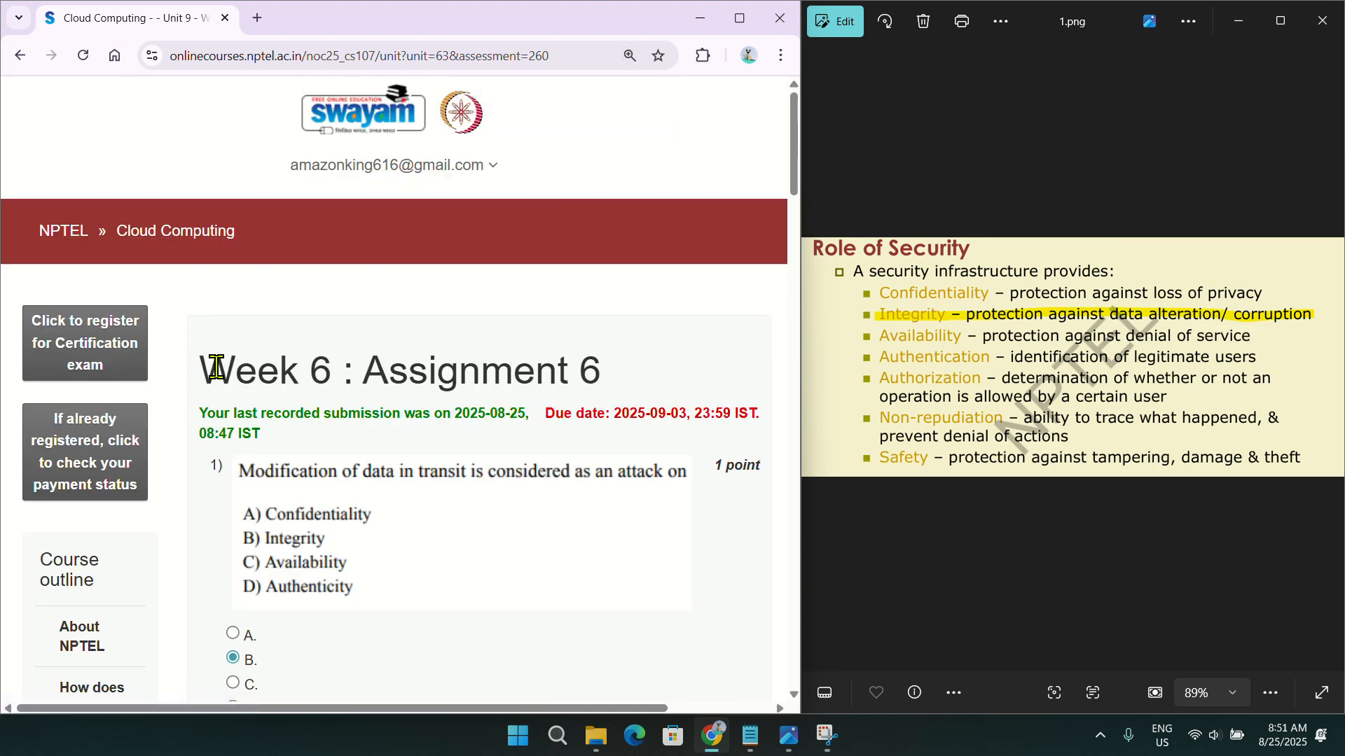
Scroll down to question 2 on phishing attacks, answered Confidentiality.
scroll(down, 3)
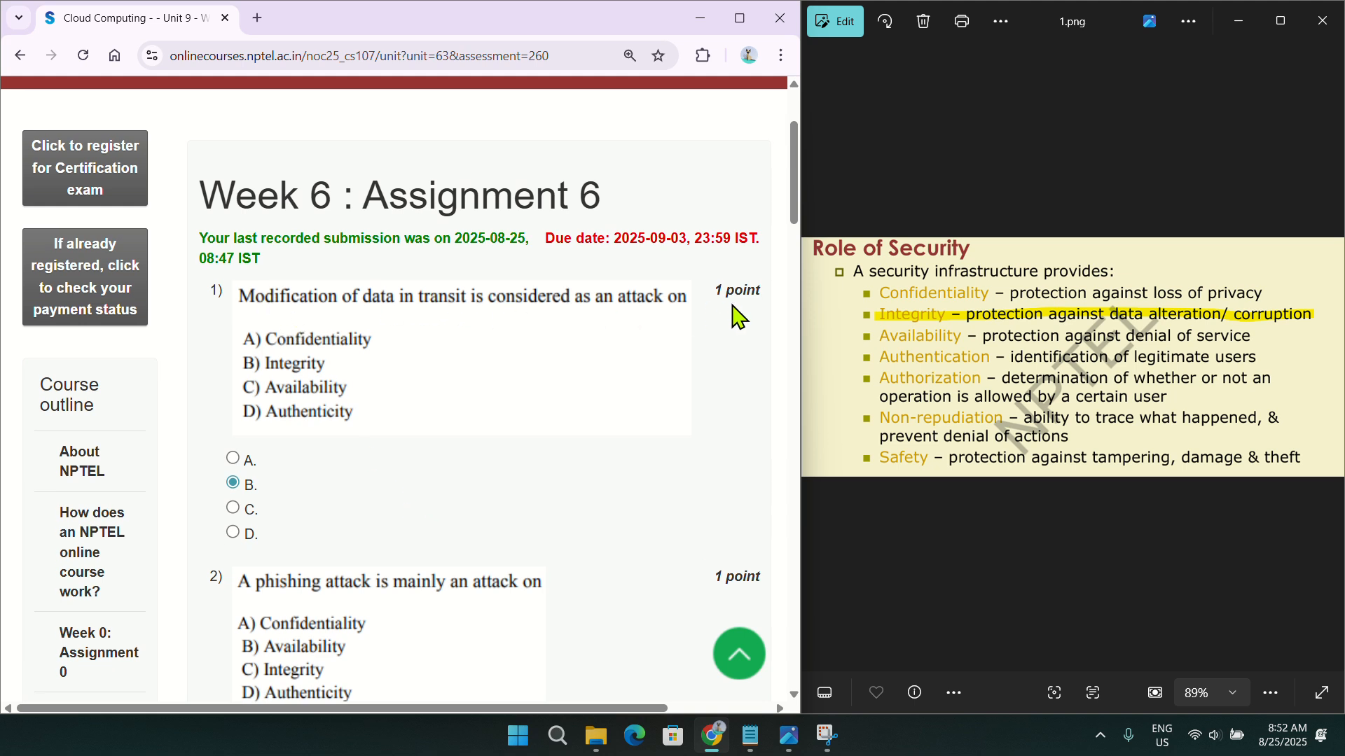
mouse_move(276, 492)
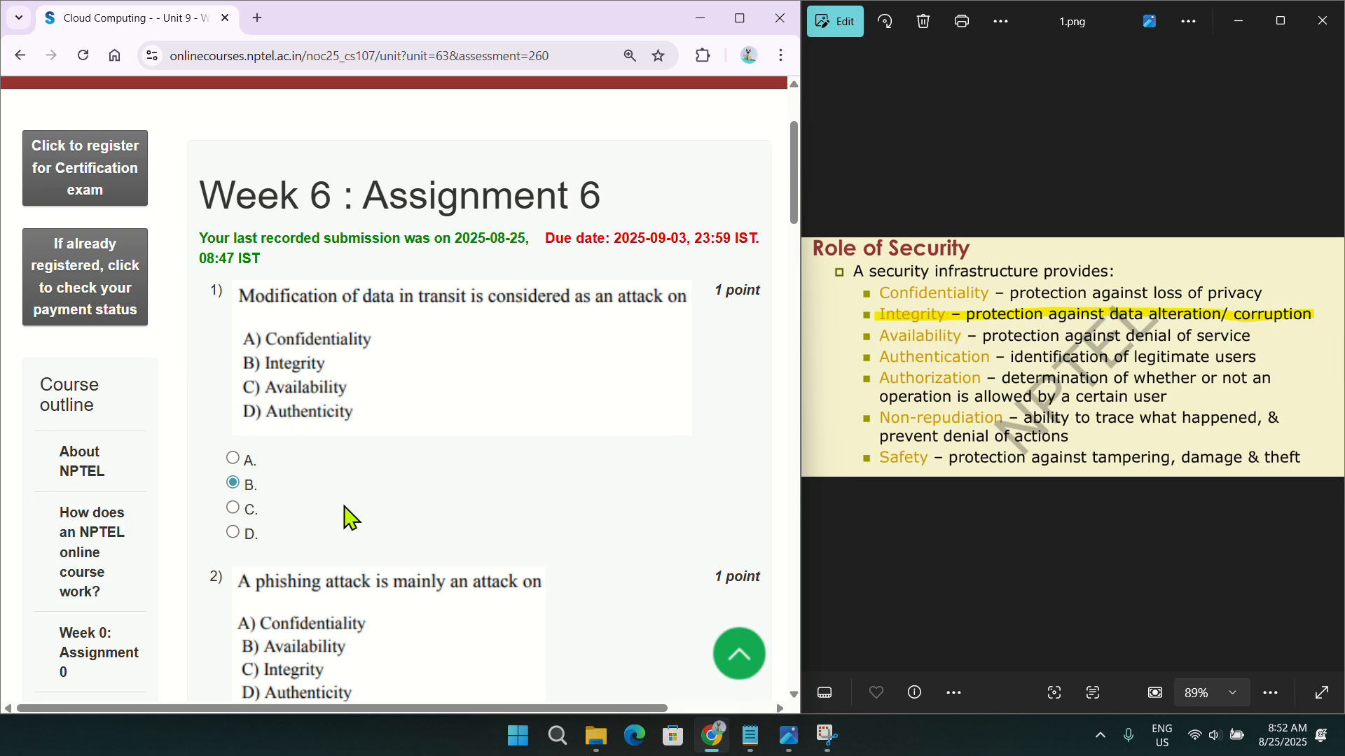
scroll(down, 3)
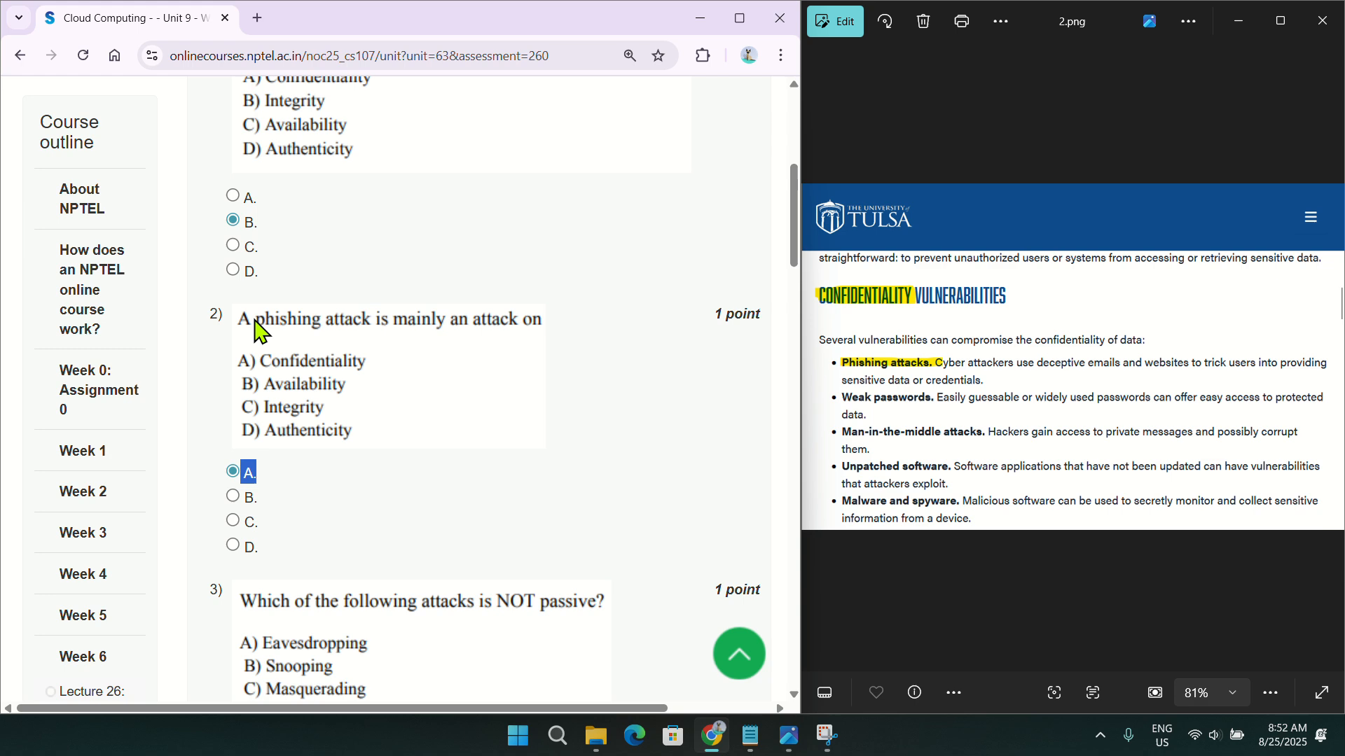
mouse_move(931, 364)
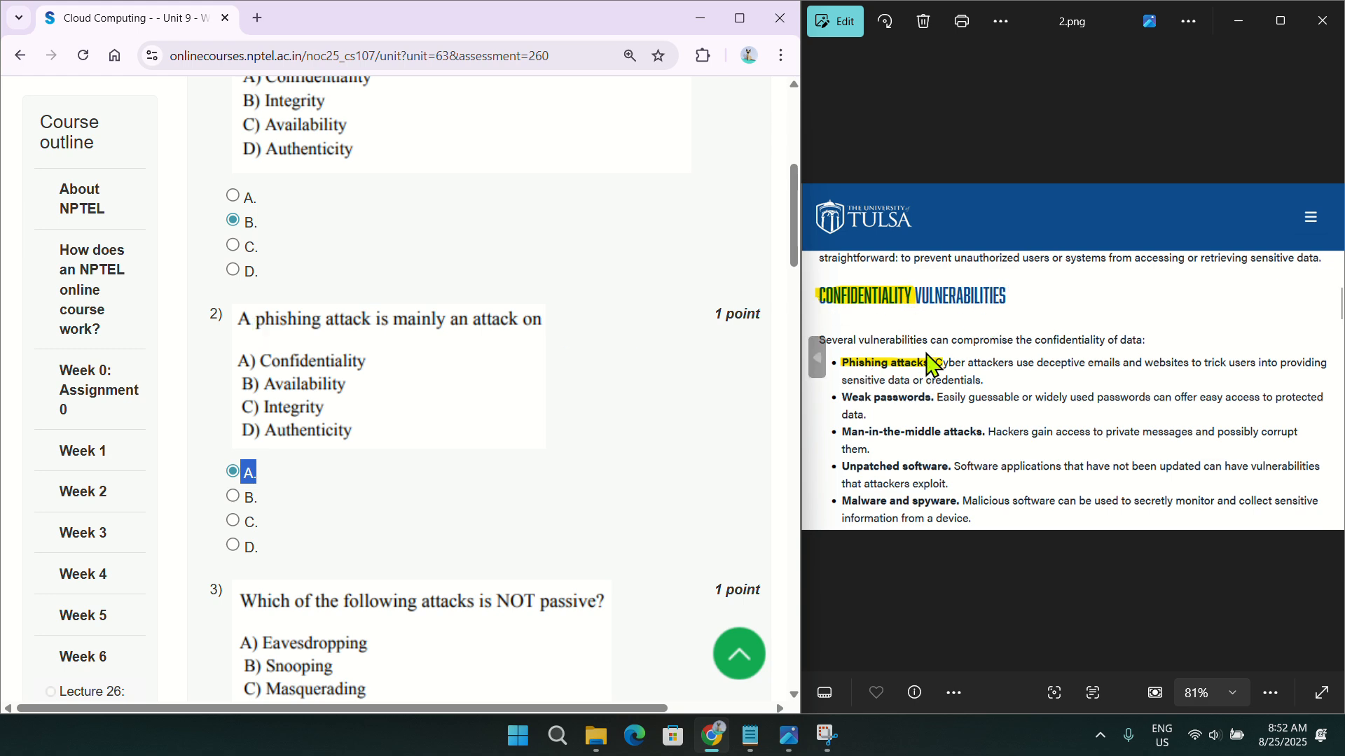
mouse_move(748, 735)
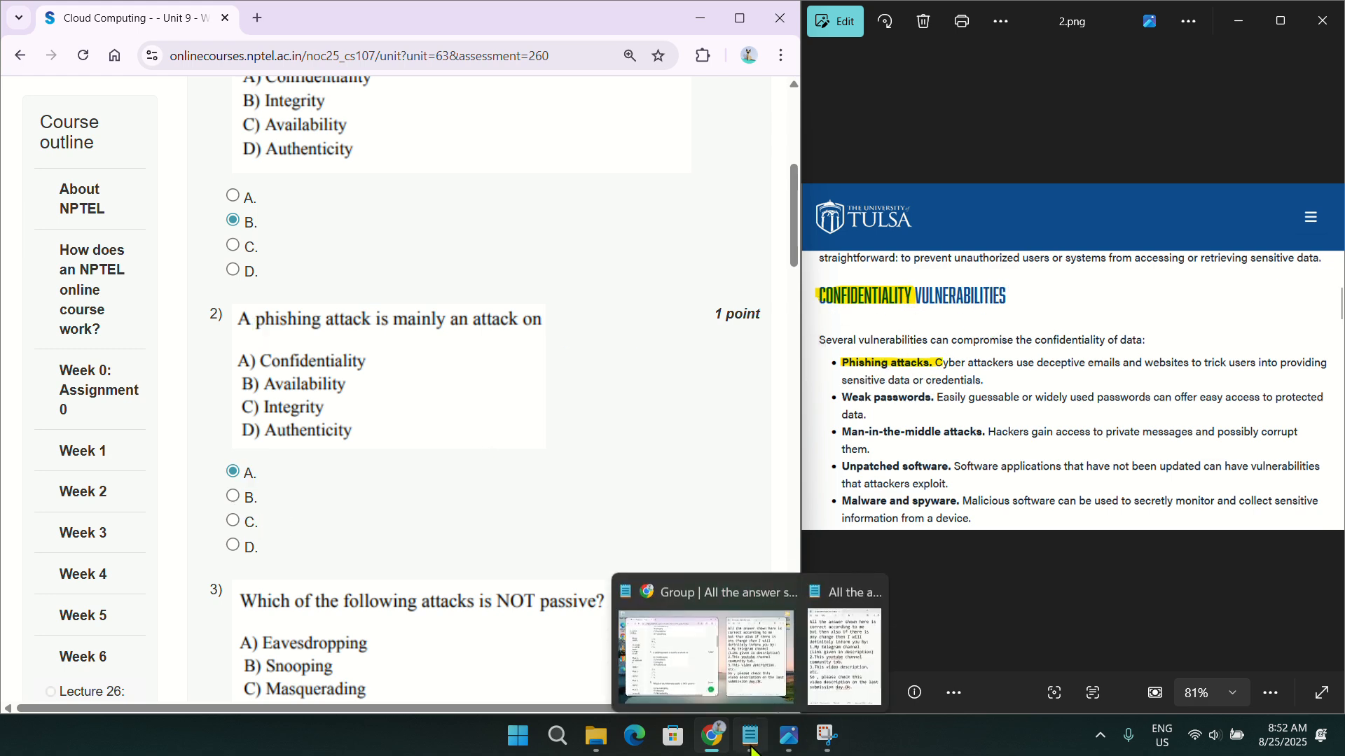
Check the next Photos reference image and answer question 3 with C, Masquerading.
click(844, 654)
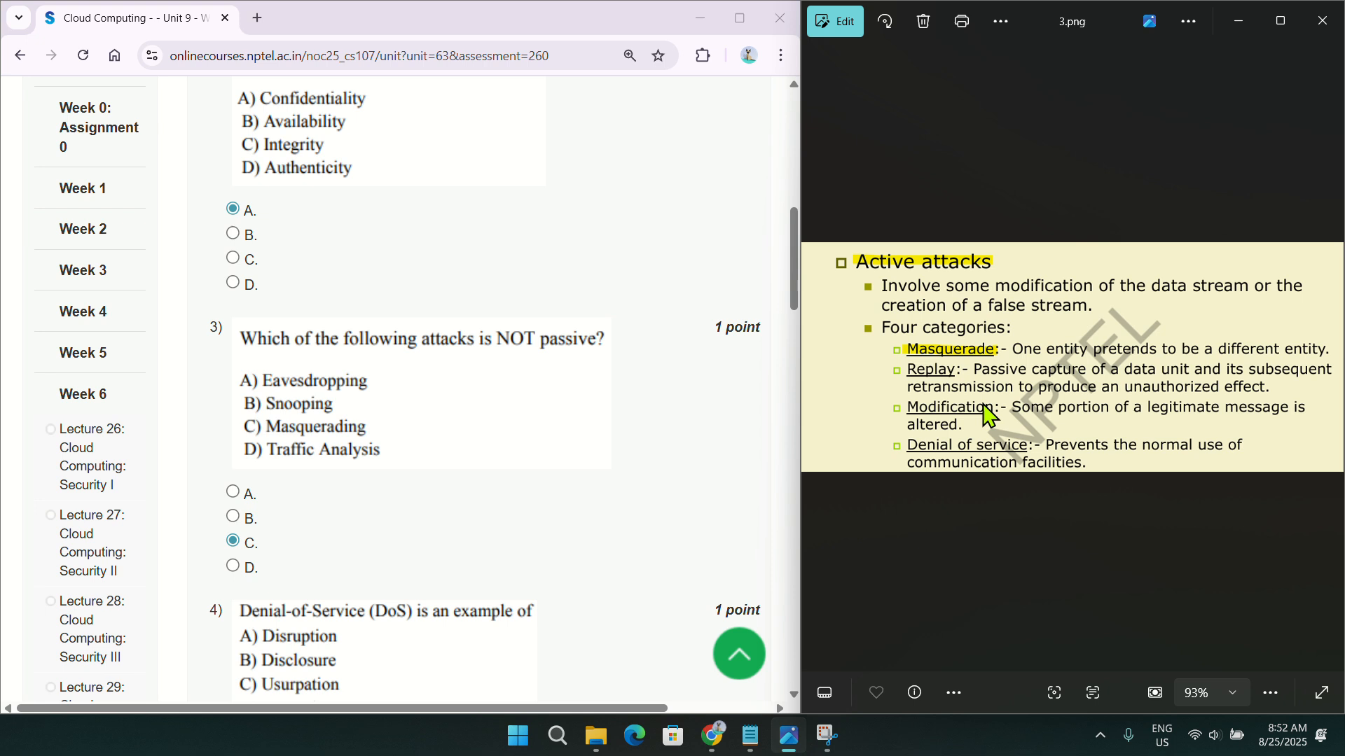
click(232, 541)
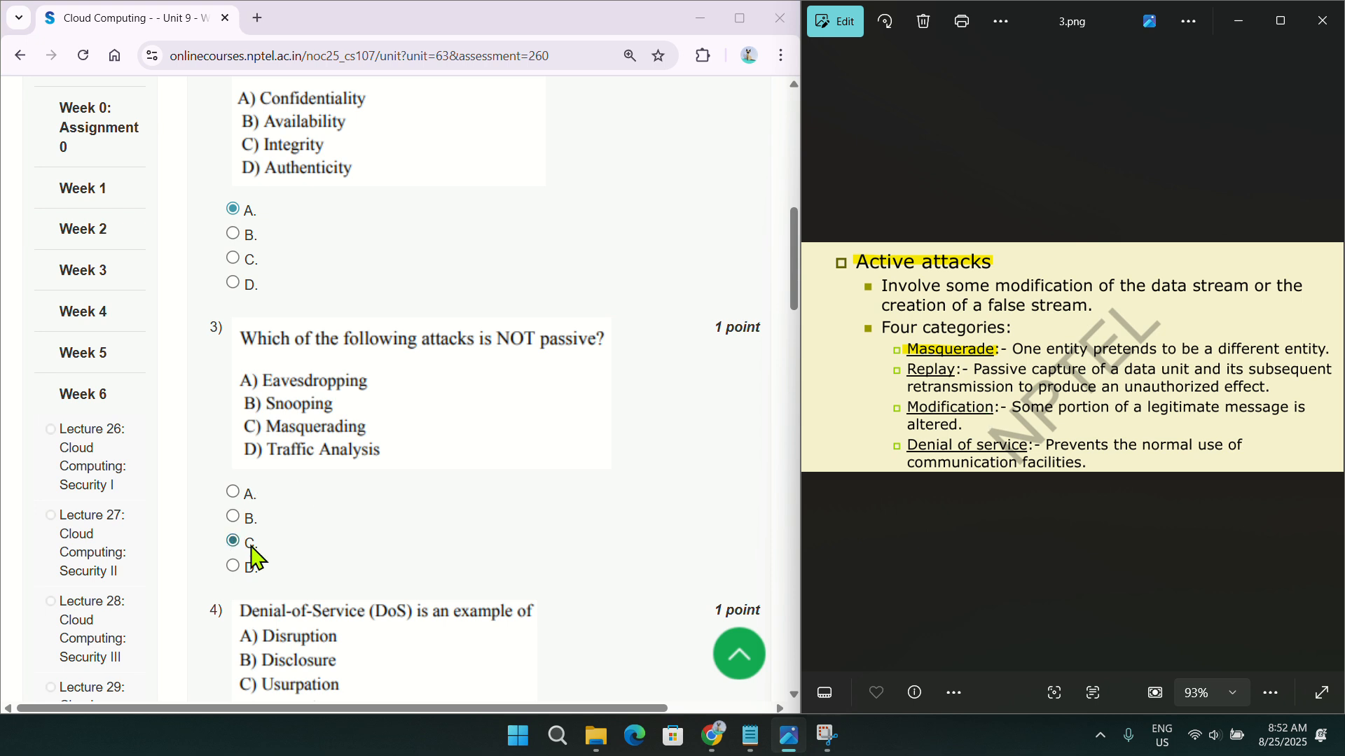
click(250, 541)
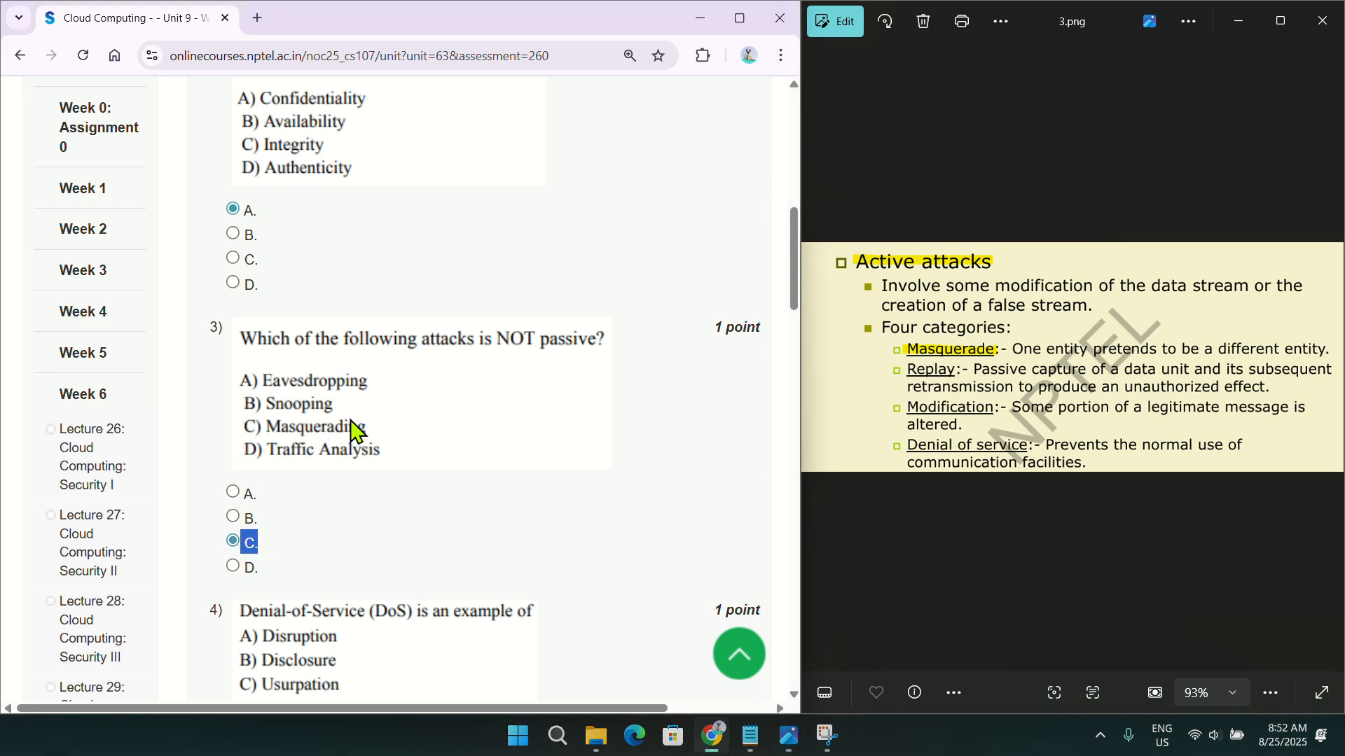
mouse_move(940, 369)
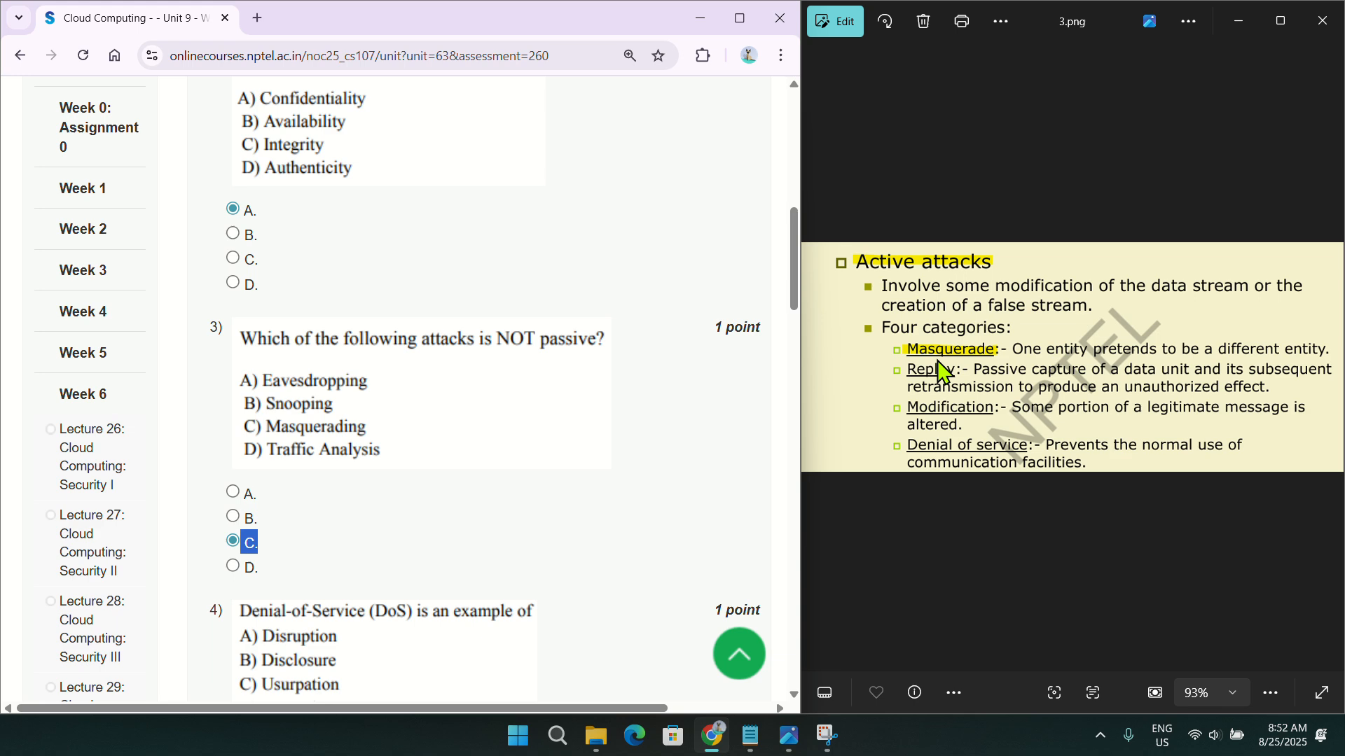
Answer question 5 with C, Penetration testing, and scroll toward question 6.
scroll(down, 3)
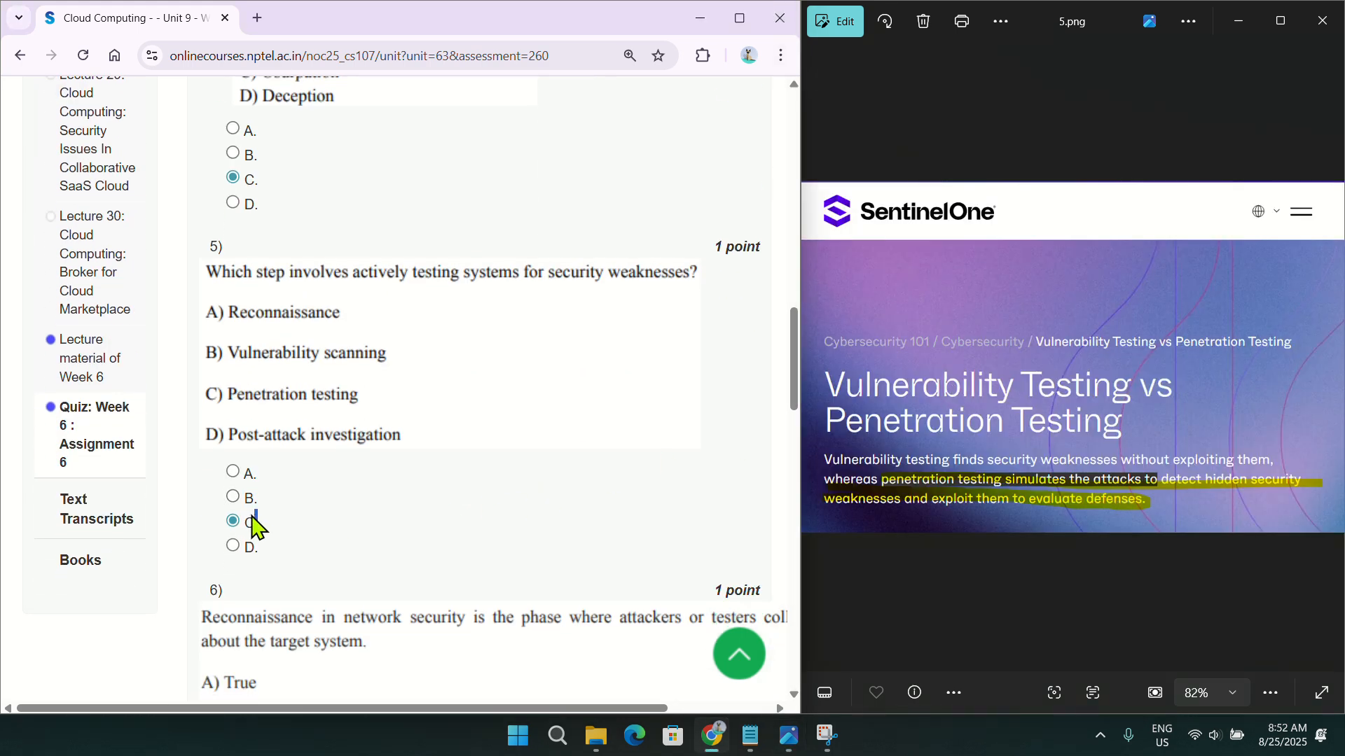
click(233, 520)
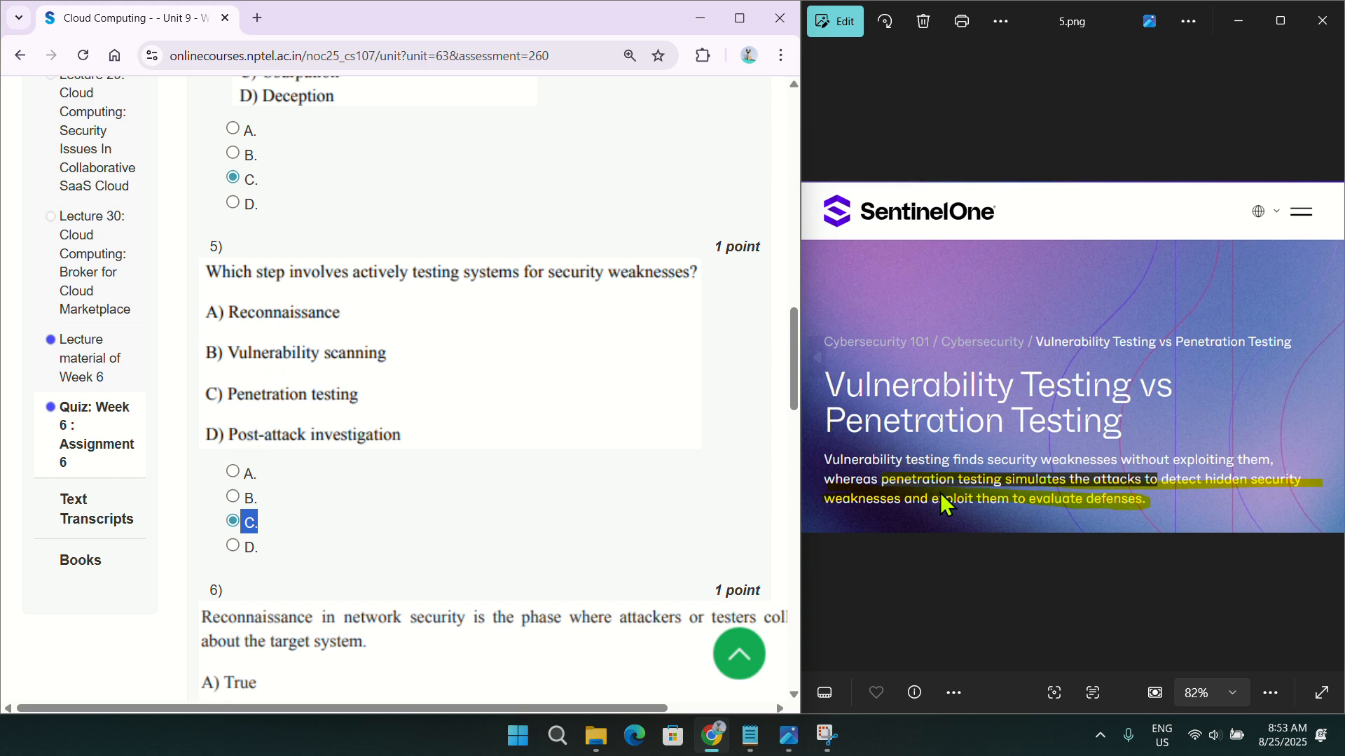
mouse_move(718, 520)
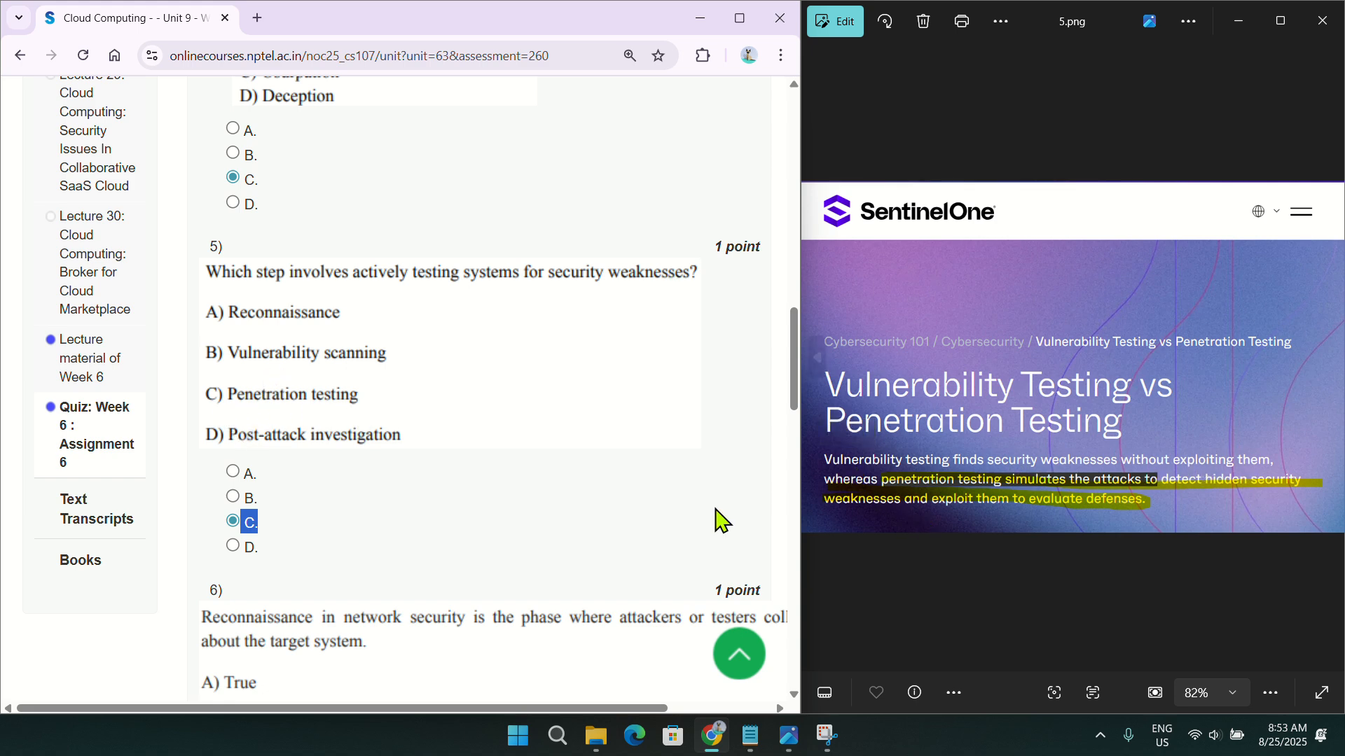
mouse_move(1249, 486)
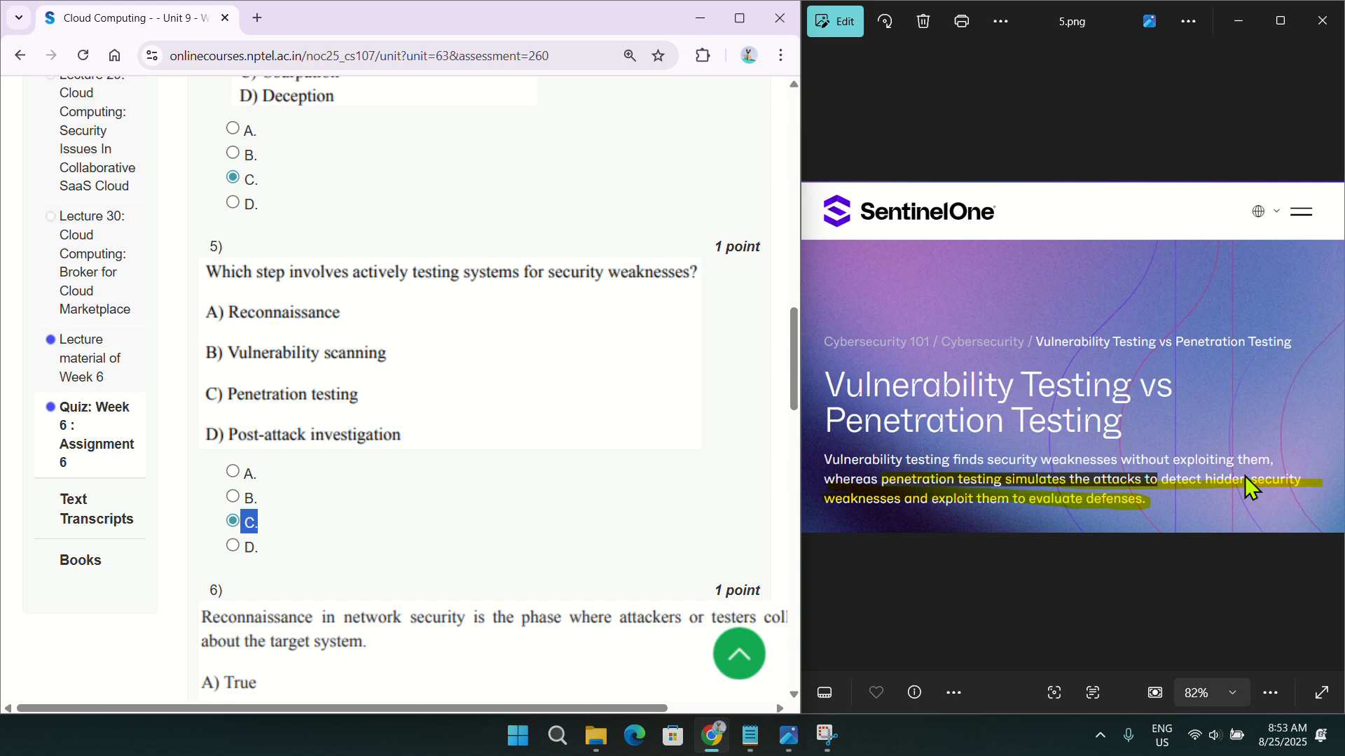
mouse_move(523, 488)
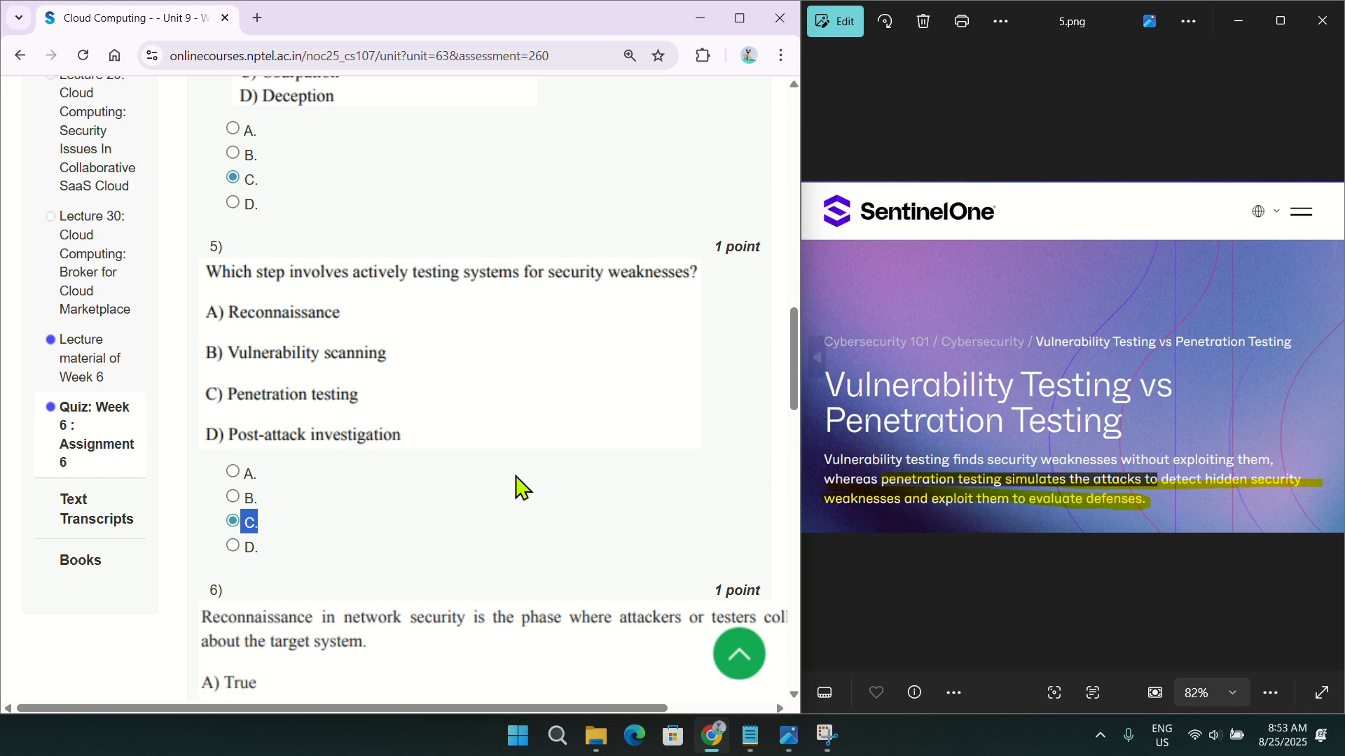
scroll(down, 3)
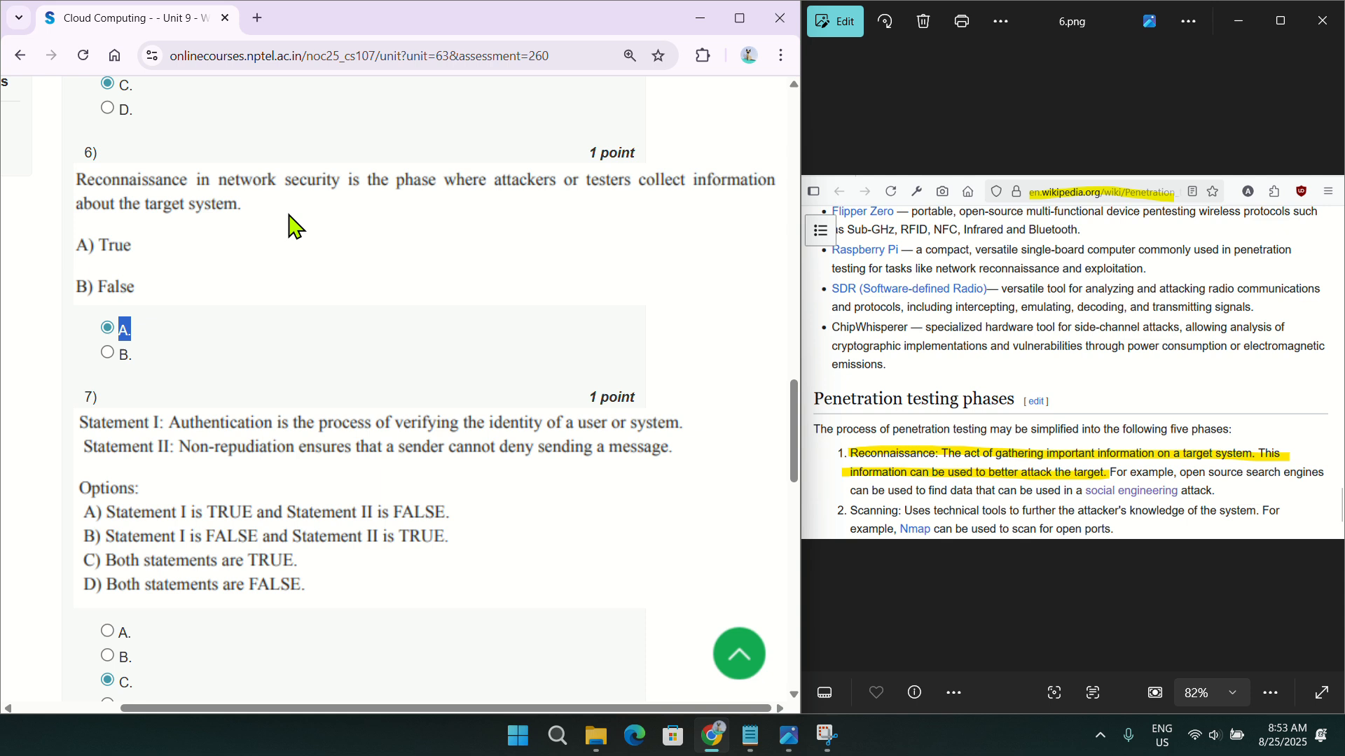
mouse_move(1227, 463)
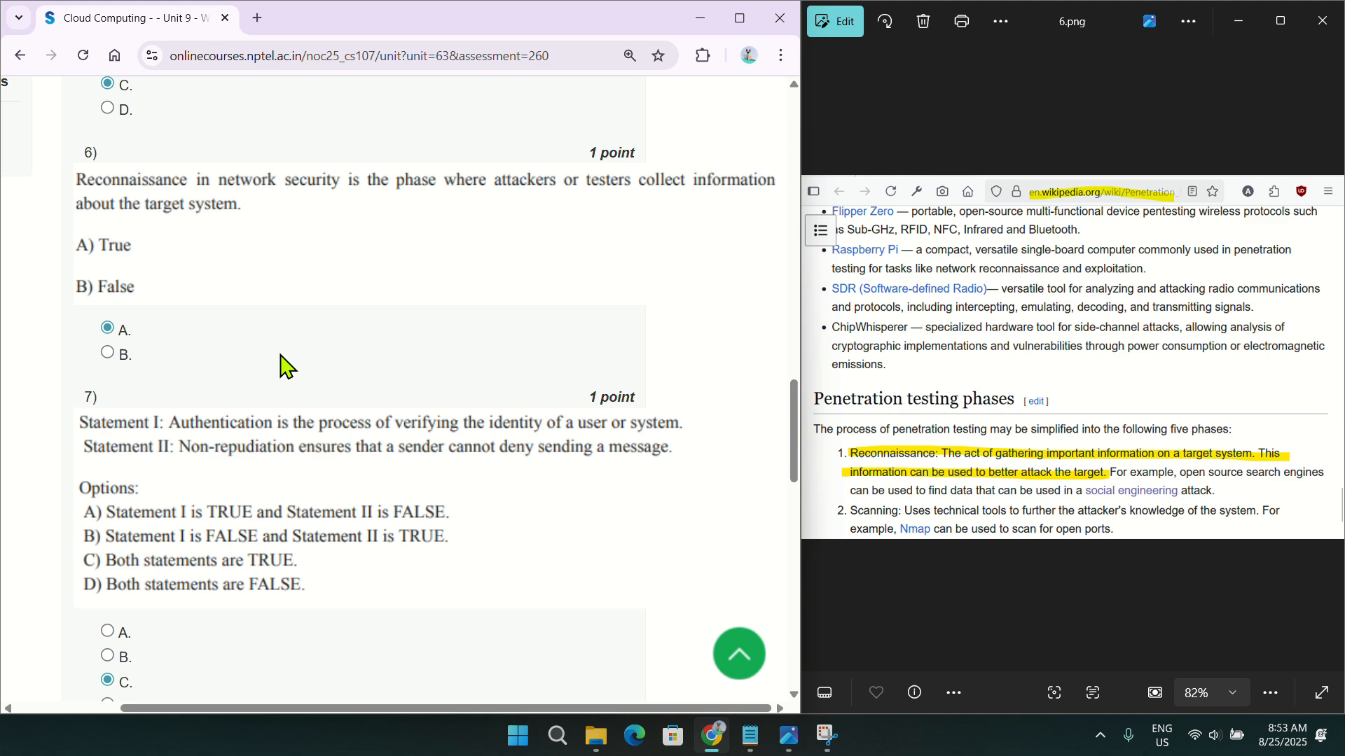
Scroll to question 7, answered C: both authentication and non-repudiation statements true.
scroll(down, 3)
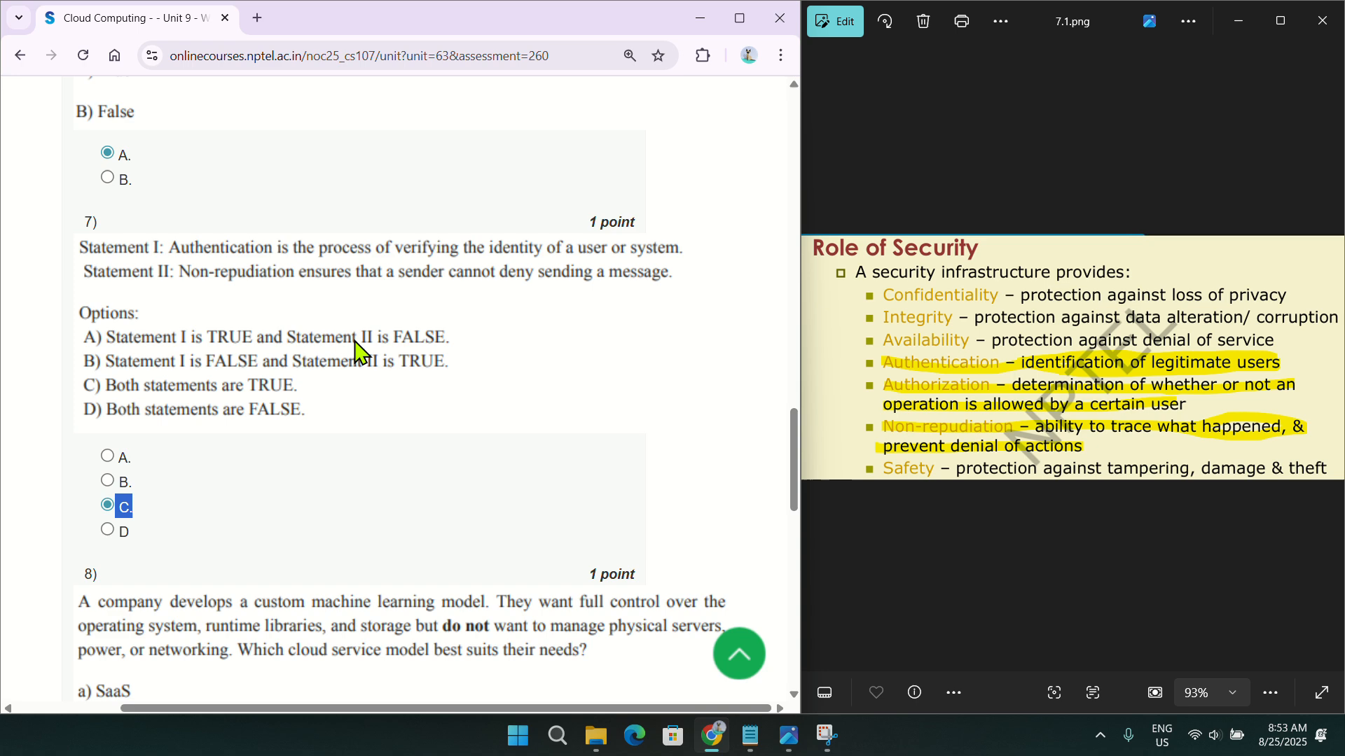
mouse_move(257, 401)
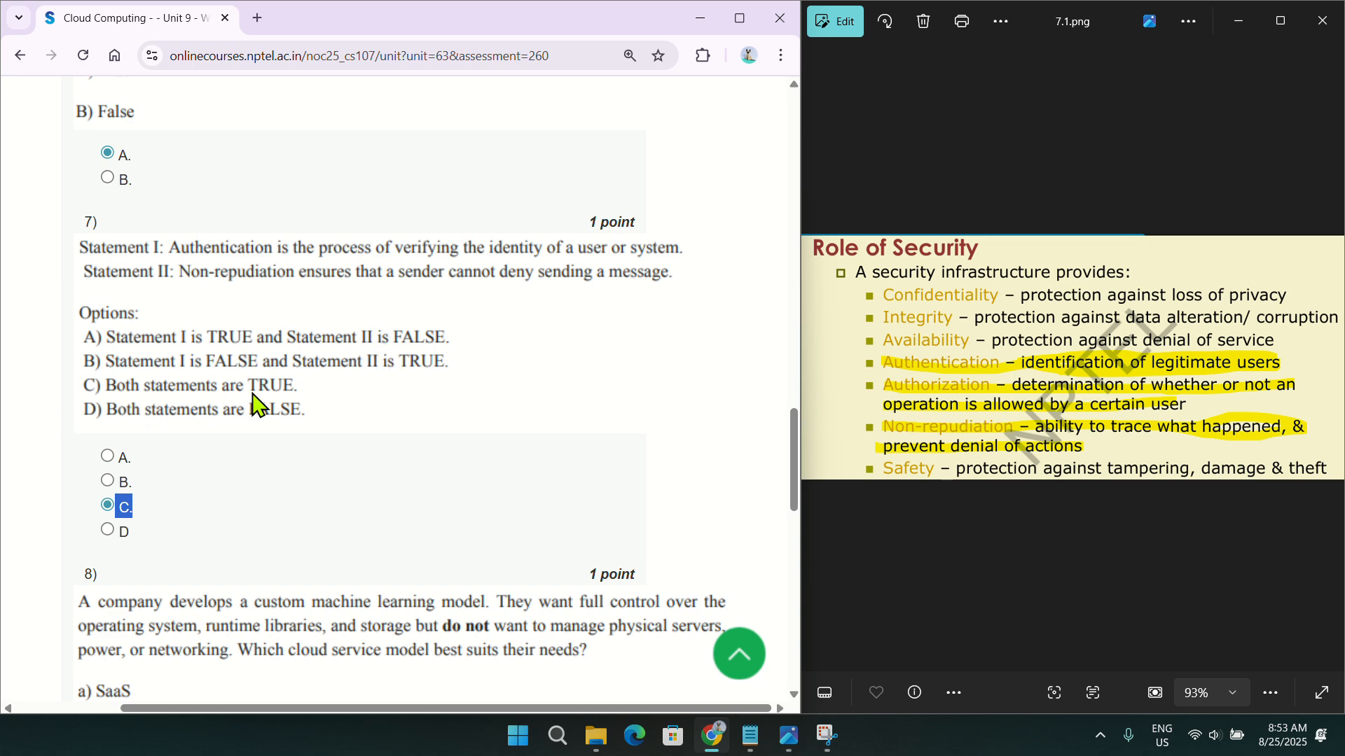
mouse_move(691, 253)
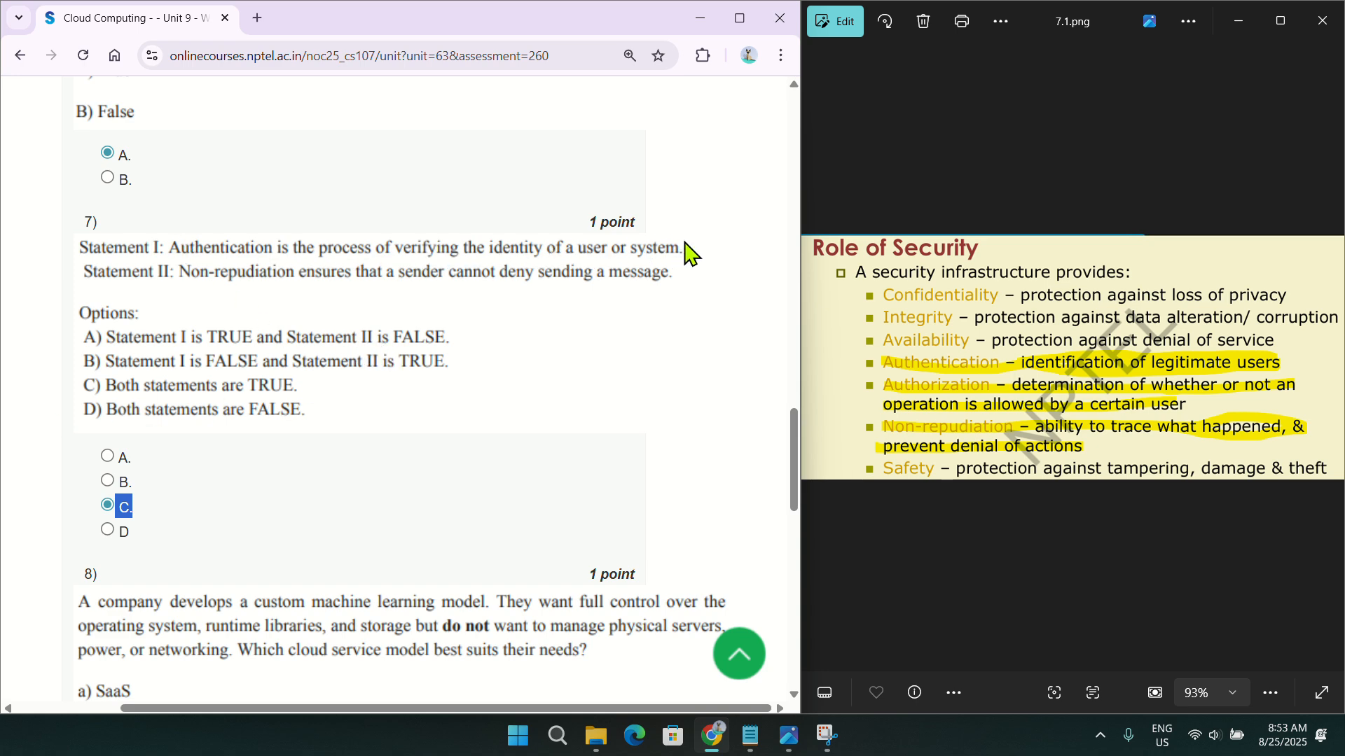
mouse_move(1083, 408)
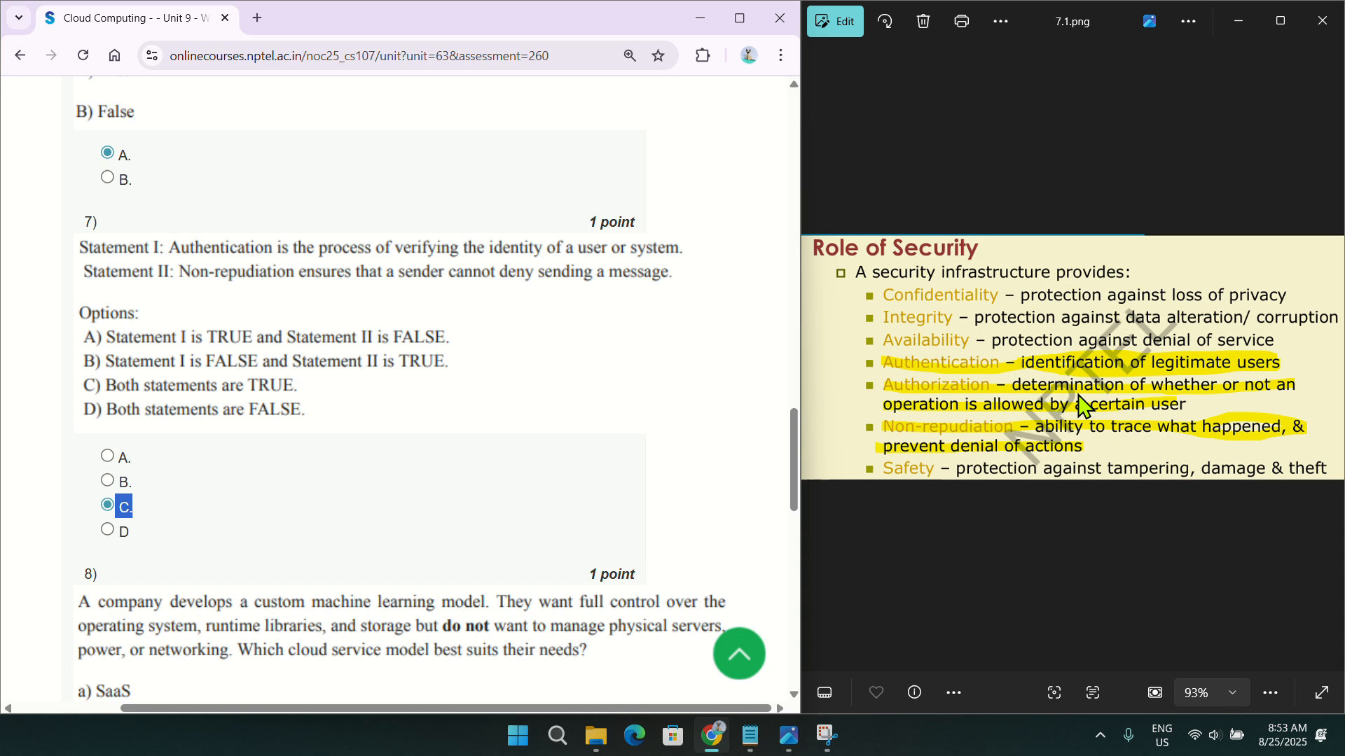
mouse_move(507, 297)
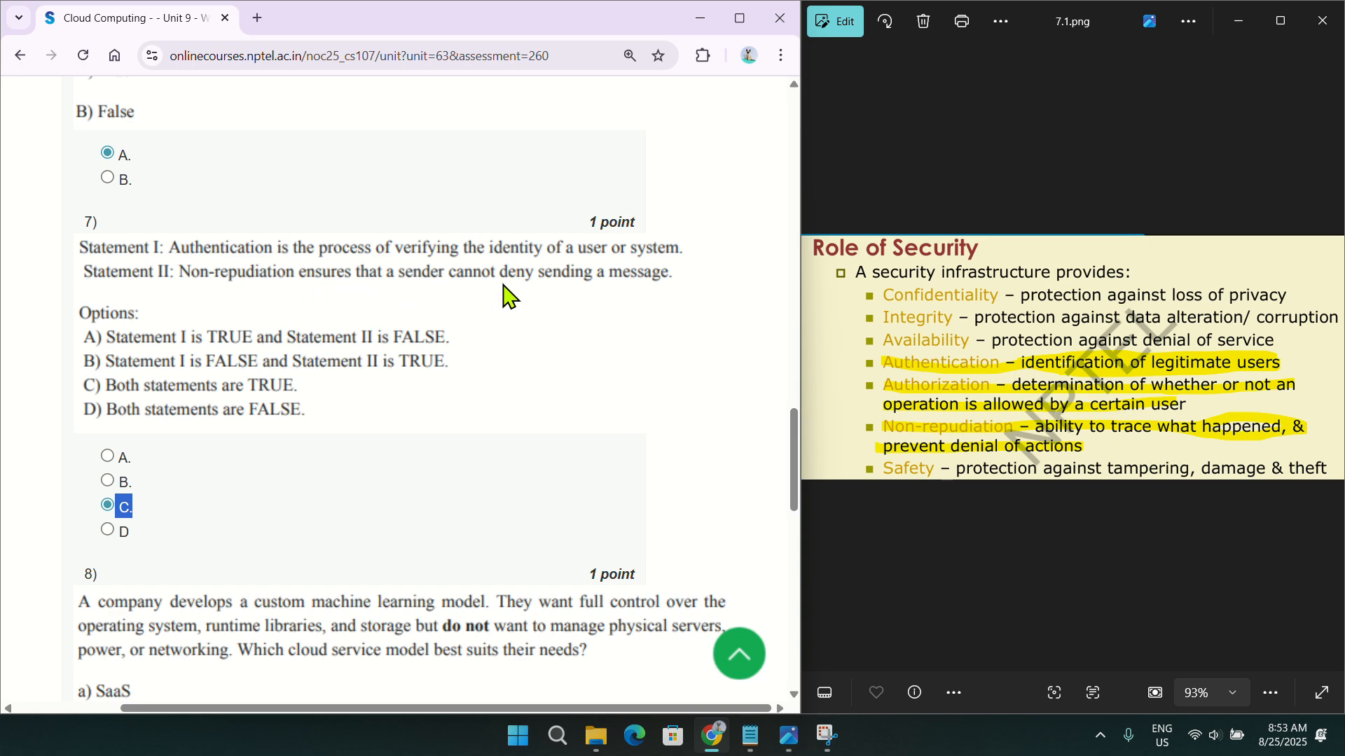
mouse_move(1070, 439)
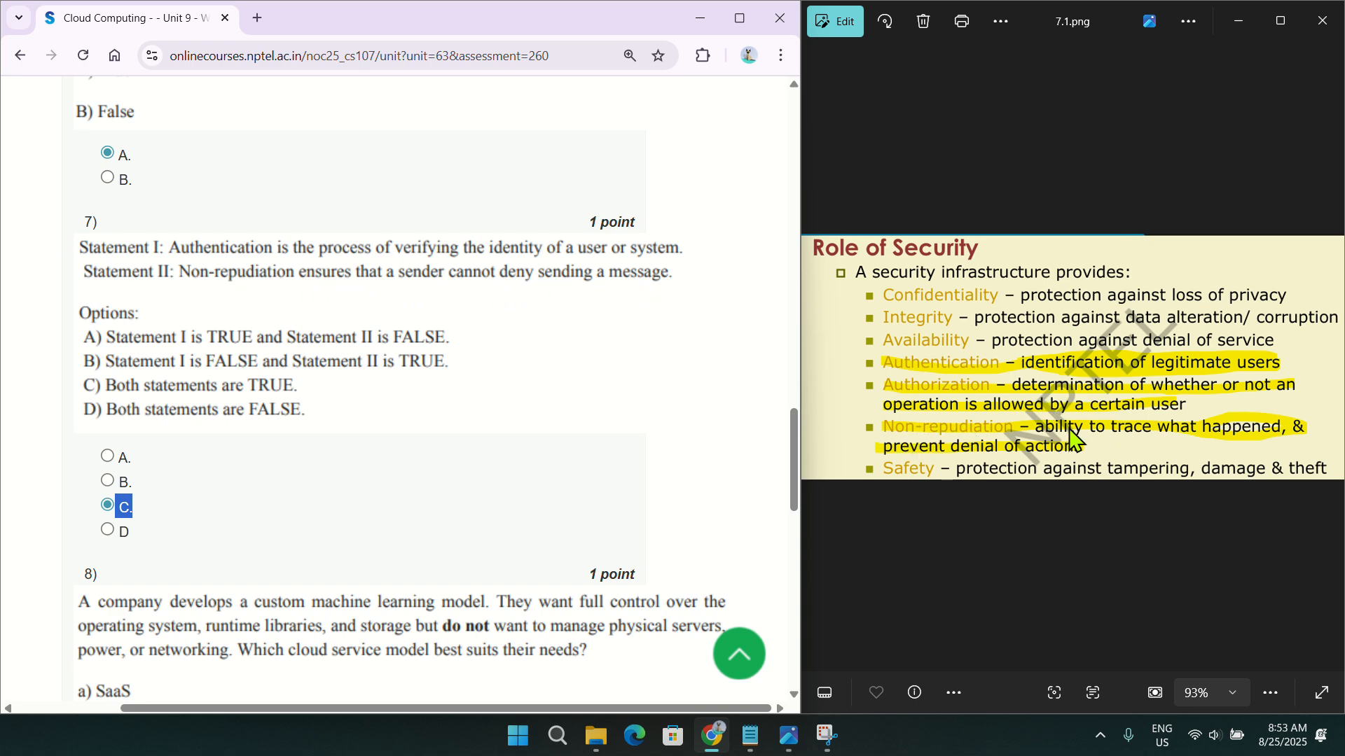
mouse_move(1067, 454)
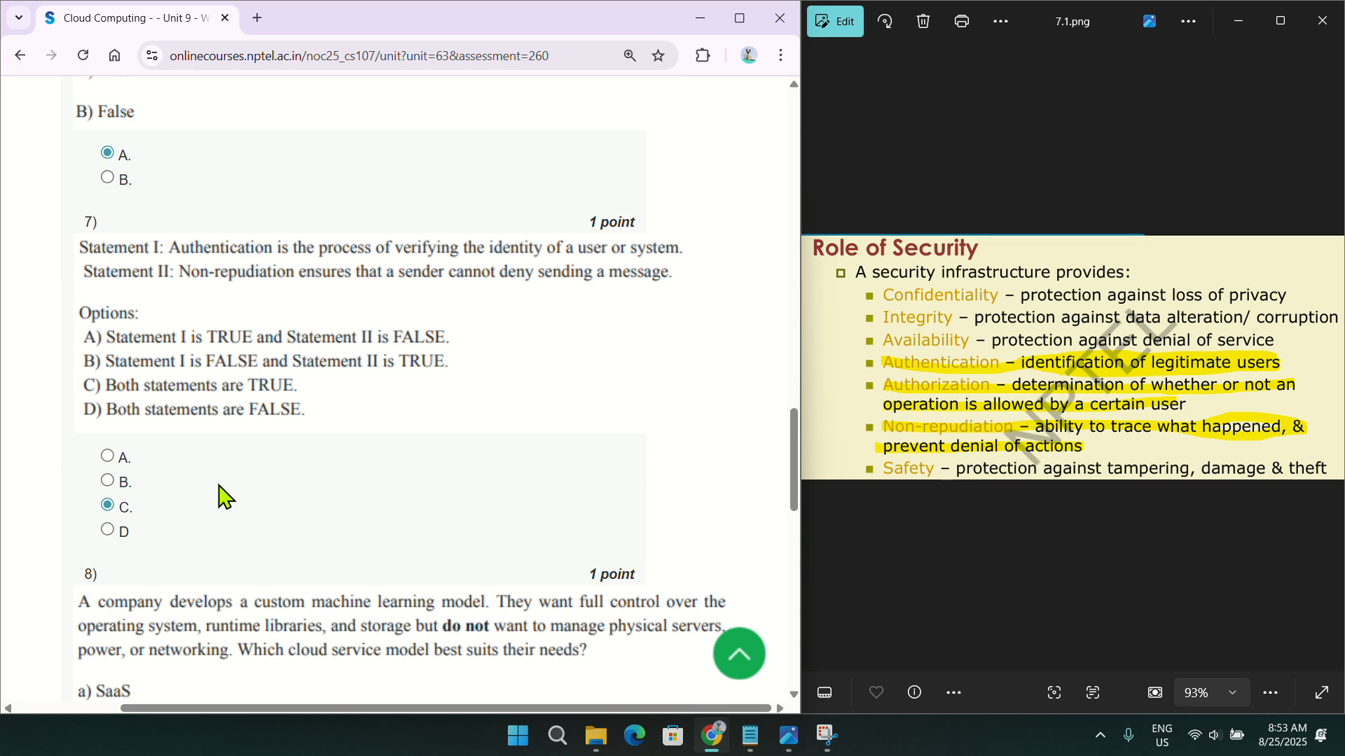
Scroll down to question 8, answered c, PaaS, for the custom machine learning setup.
scroll(down, 3)
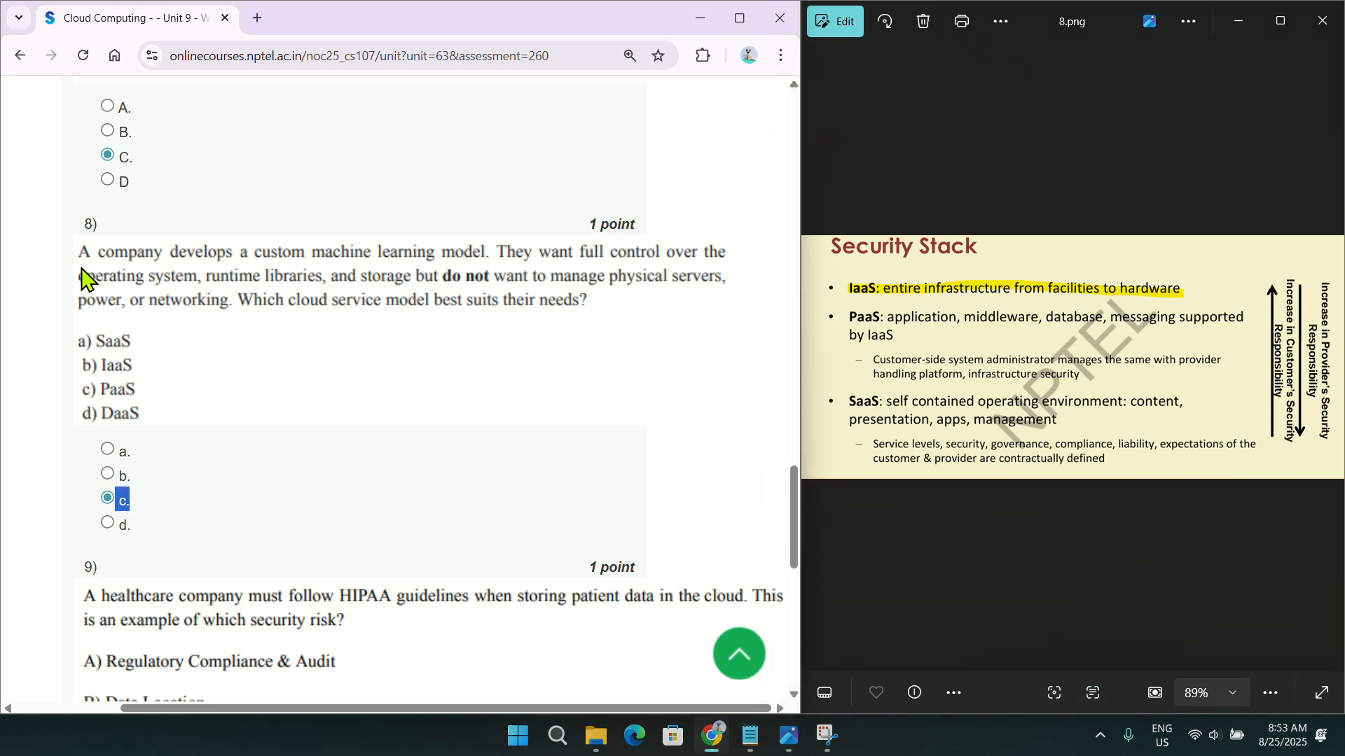
mouse_move(343, 311)
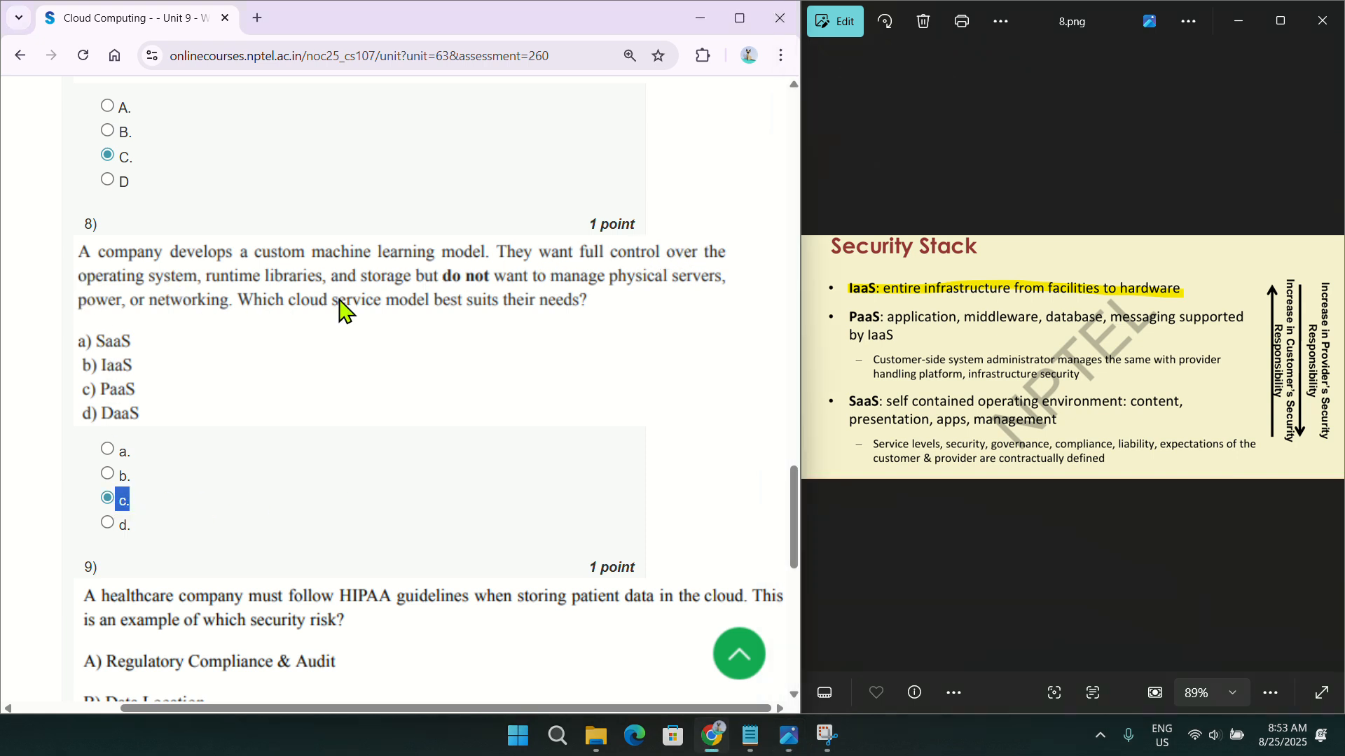
mouse_move(907, 313)
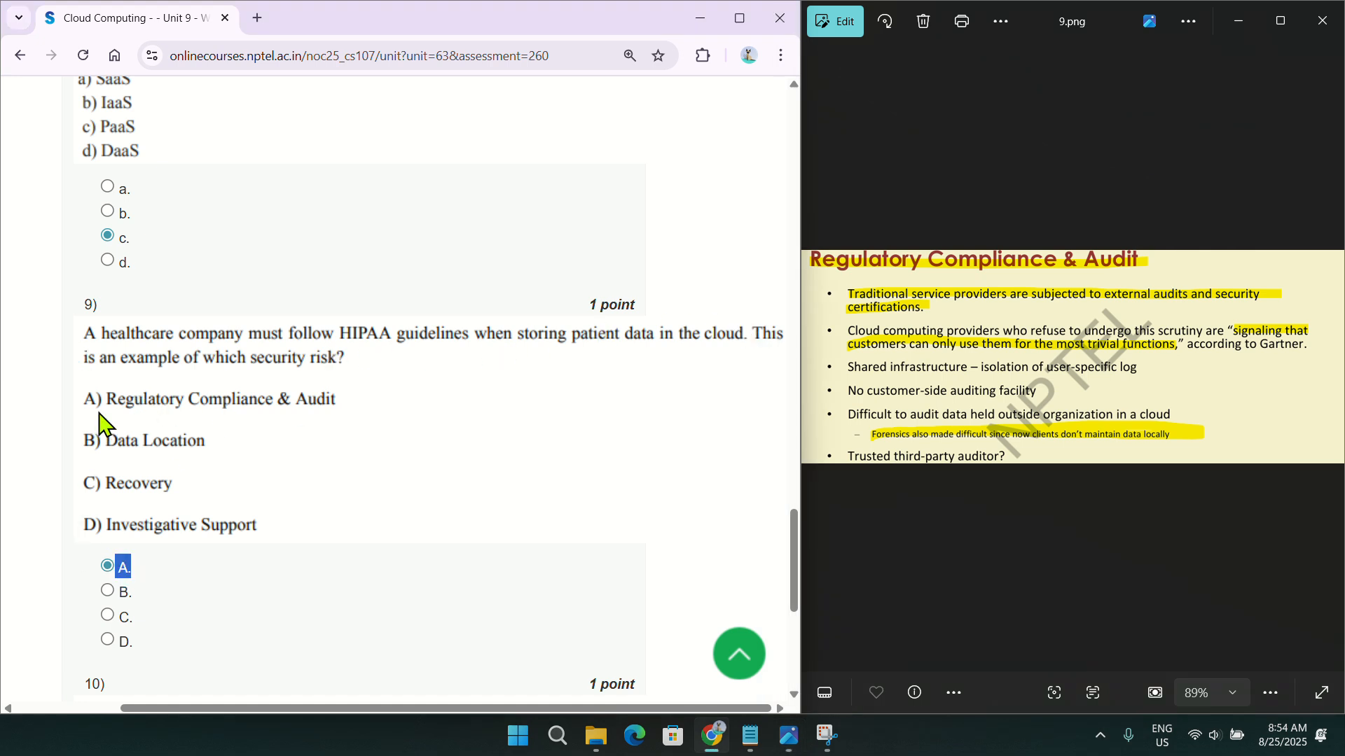
mouse_move(1088, 316)
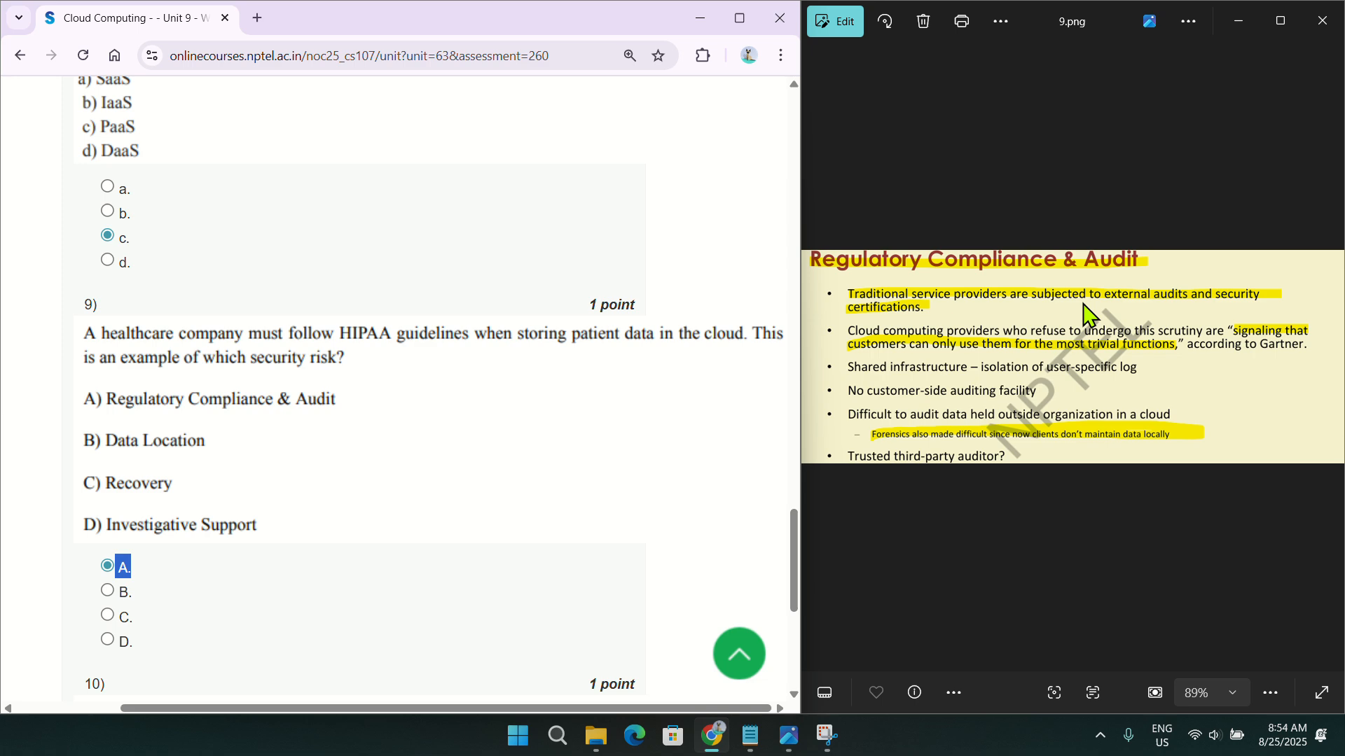
mouse_move(1056, 351)
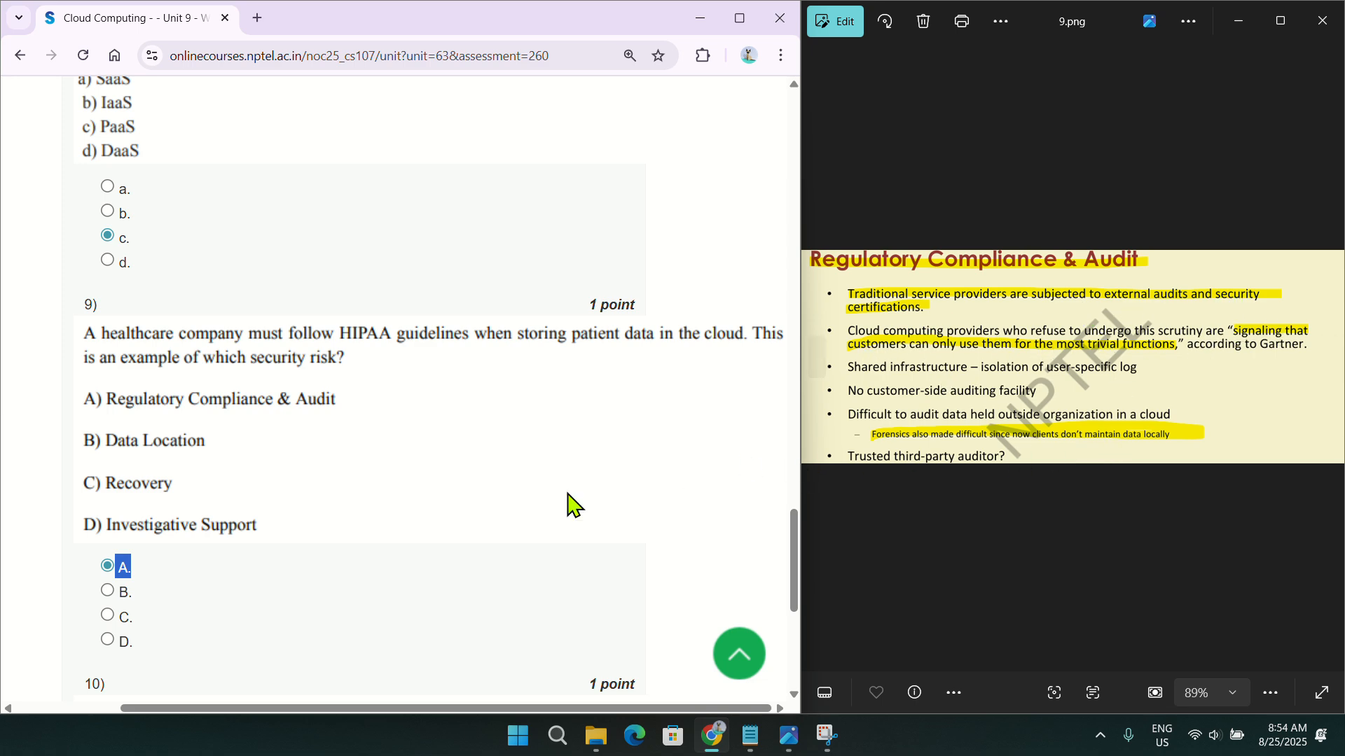
Scroll to question 10, answered a (data migration difficulty), and submit the answers.
scroll(down, 3)
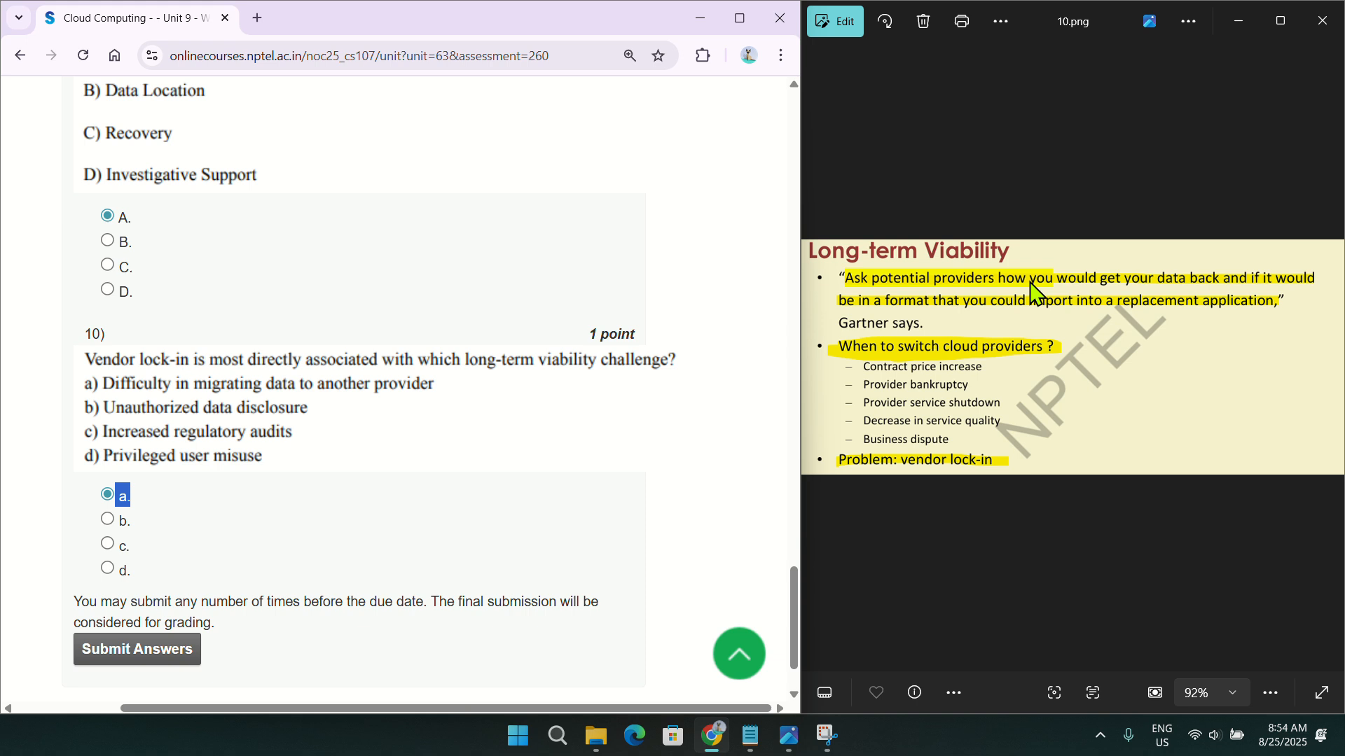
mouse_move(1083, 295)
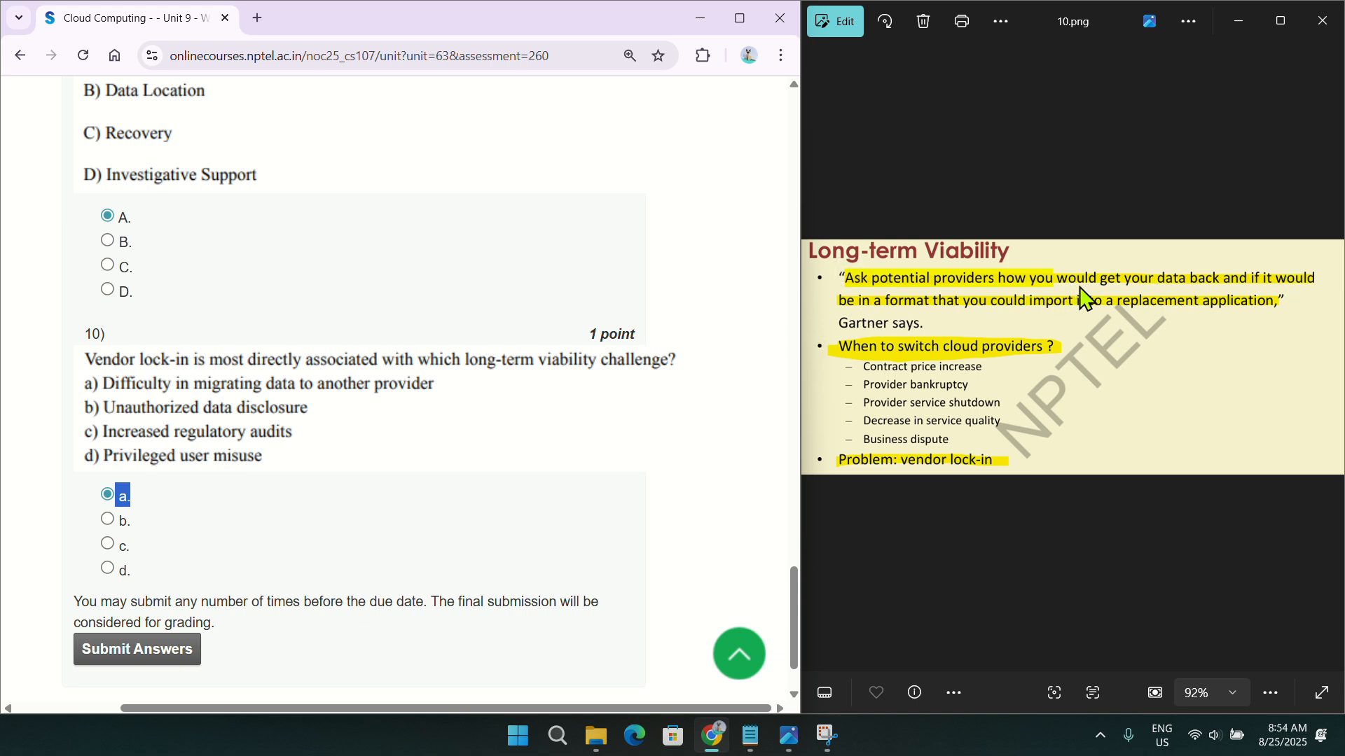
mouse_move(1016, 360)
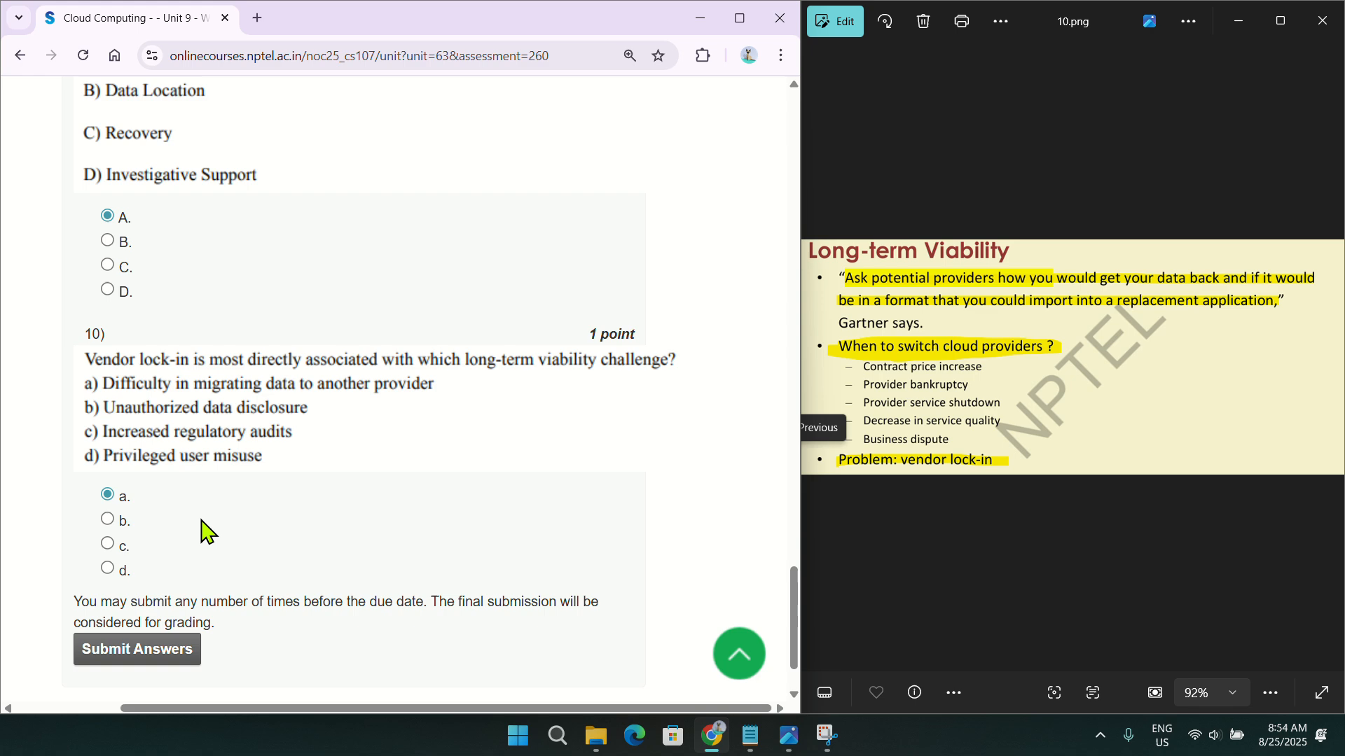
click(135, 648)
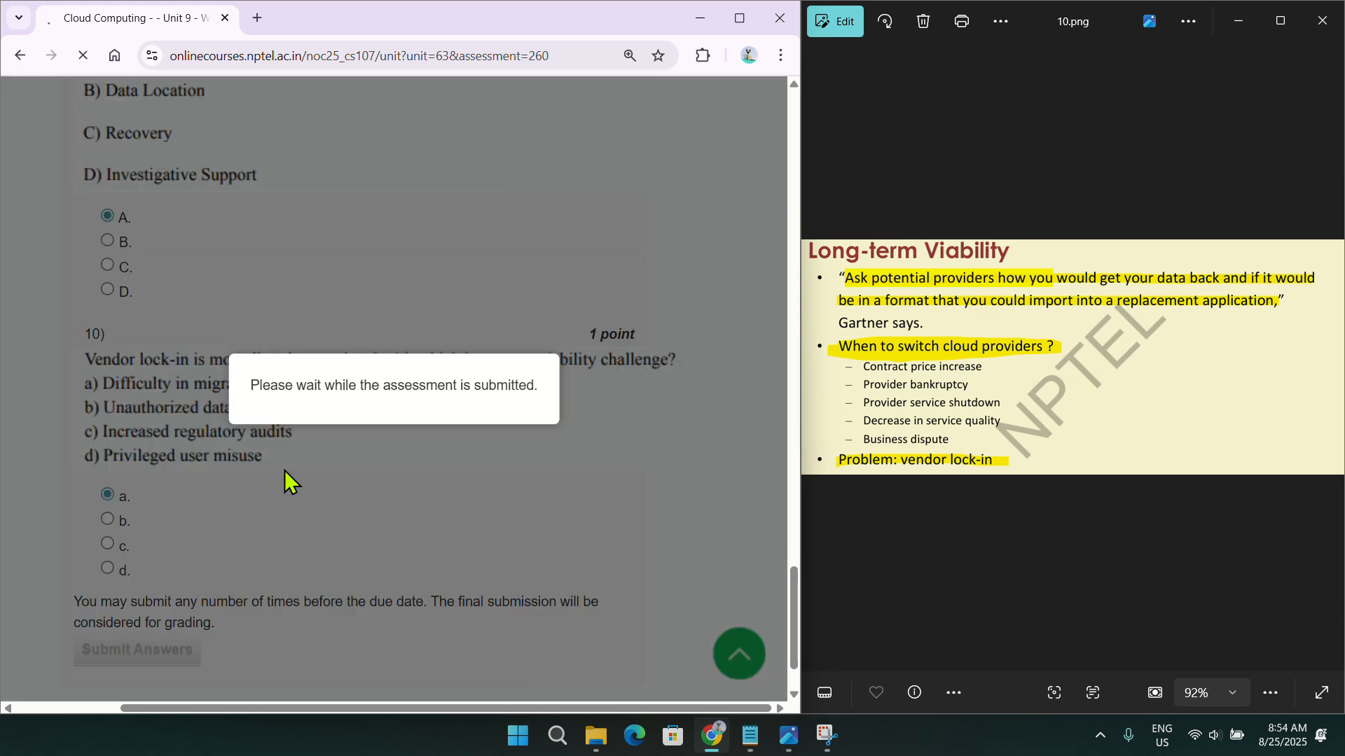